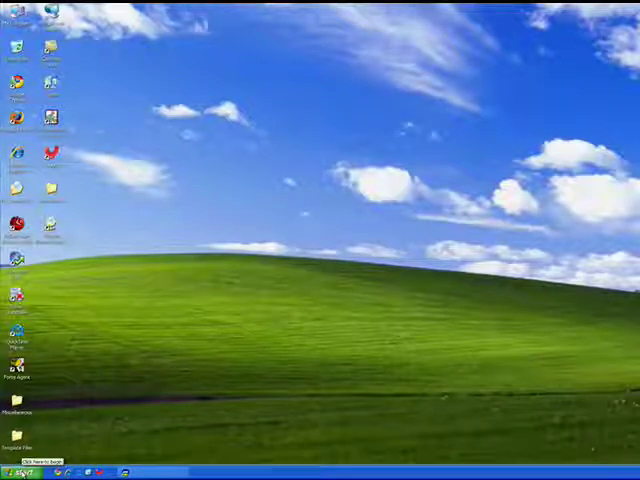
# Step: Open Control Panel in Classic View from the Start menu
pyautogui.click(28, 472)
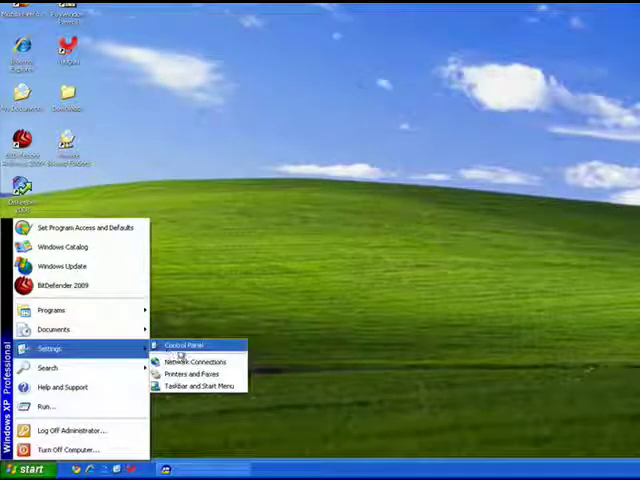
pyautogui.click(184, 344)
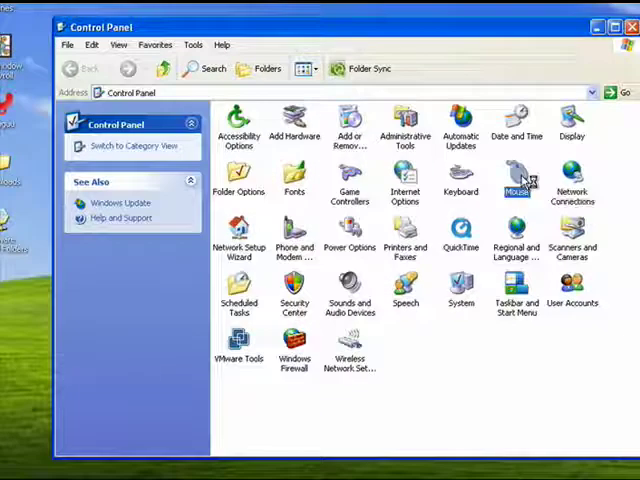
# Step: Open Mouse Properties, review the Buttons settings, and move on to the Pointers scheme list
pyautogui.doubleClick(516, 180)
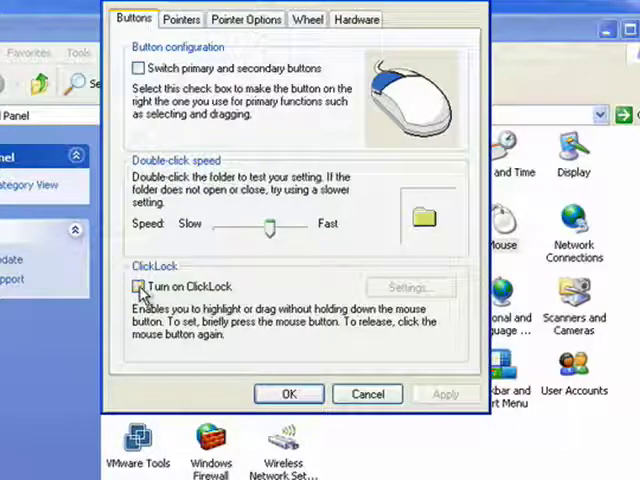
pyautogui.moveTo(284, 164)
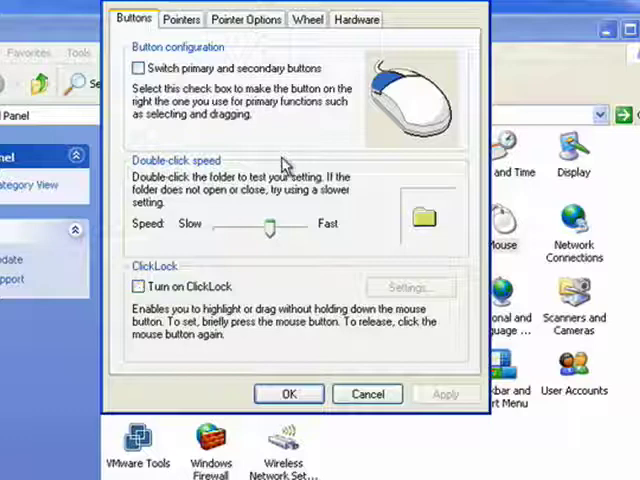
pyautogui.click(180, 18)
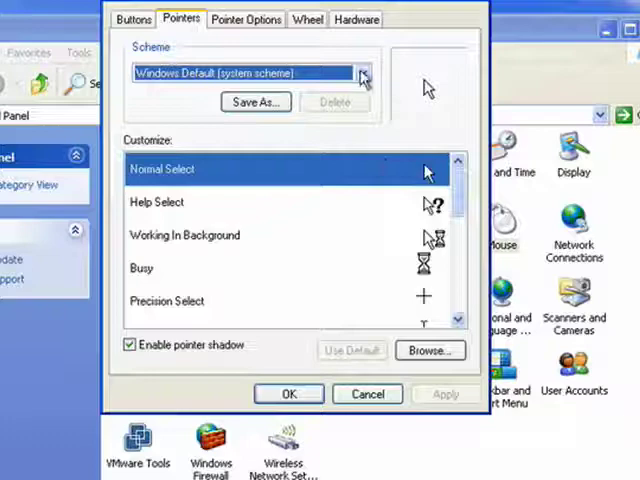
# Step: Browse the Scheme list, keep Windows Default, and show the Pointer Options (speed, snap-to, visibility)
pyautogui.click(360, 72)
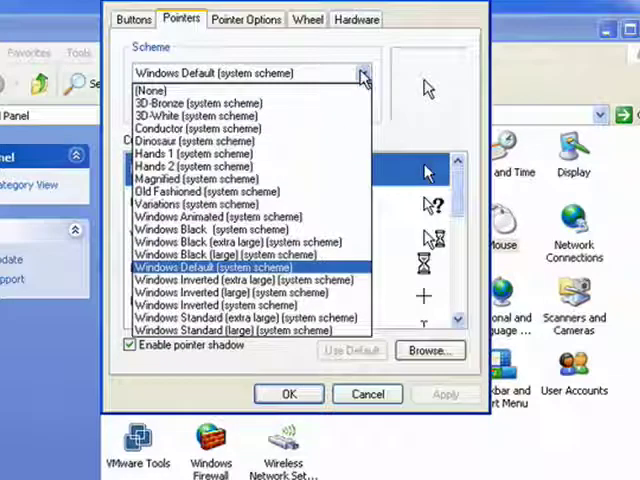
pyautogui.click(208, 268)
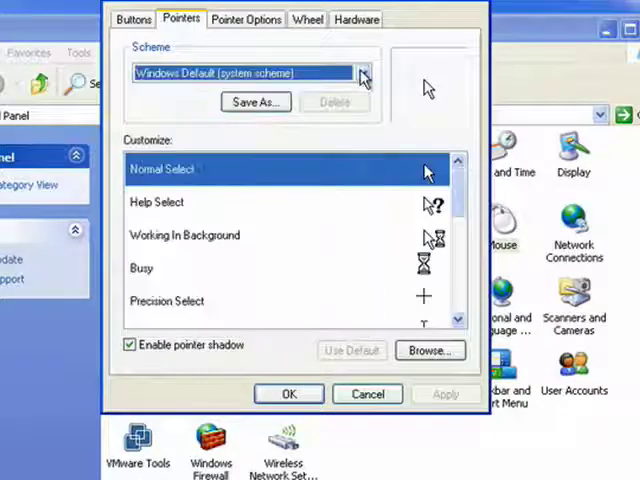
pyautogui.click(244, 20)
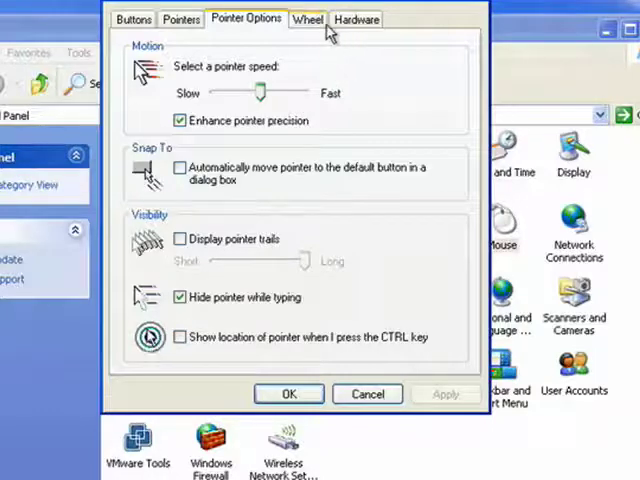
# Step: Review the Wheel and Hardware settings, then step back through Pointer Options and Pointers to Buttons
pyautogui.click(308, 20)
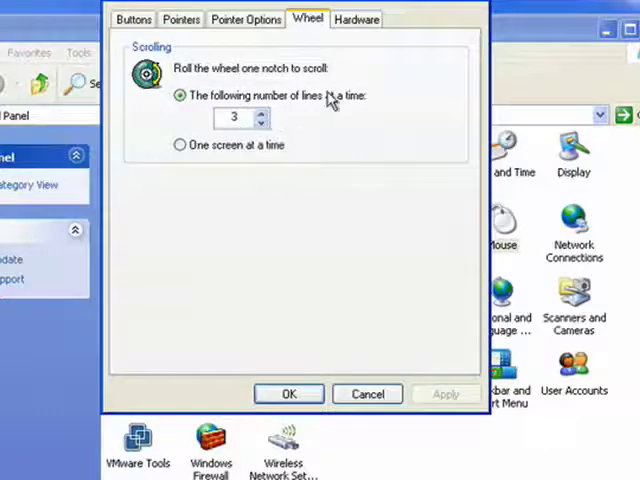
pyautogui.click(356, 20)
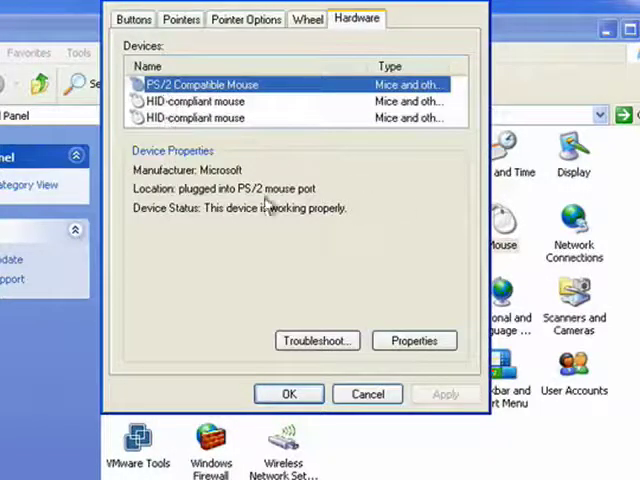
pyautogui.click(244, 20)
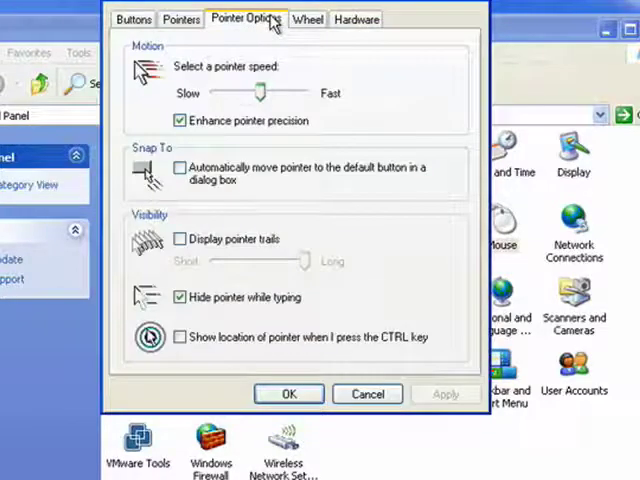
pyautogui.click(180, 20)
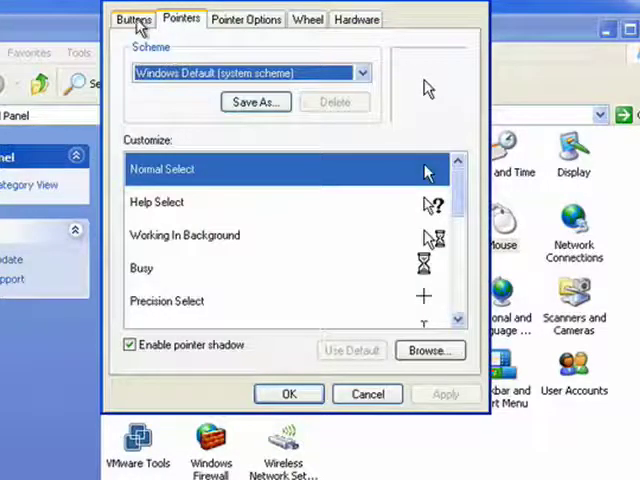
pyautogui.click(132, 18)
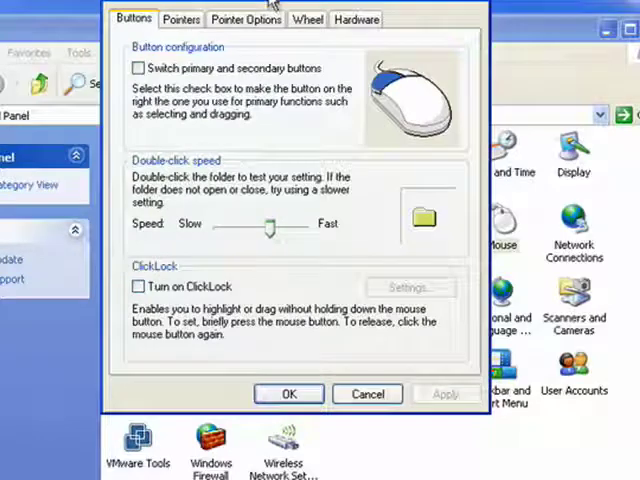